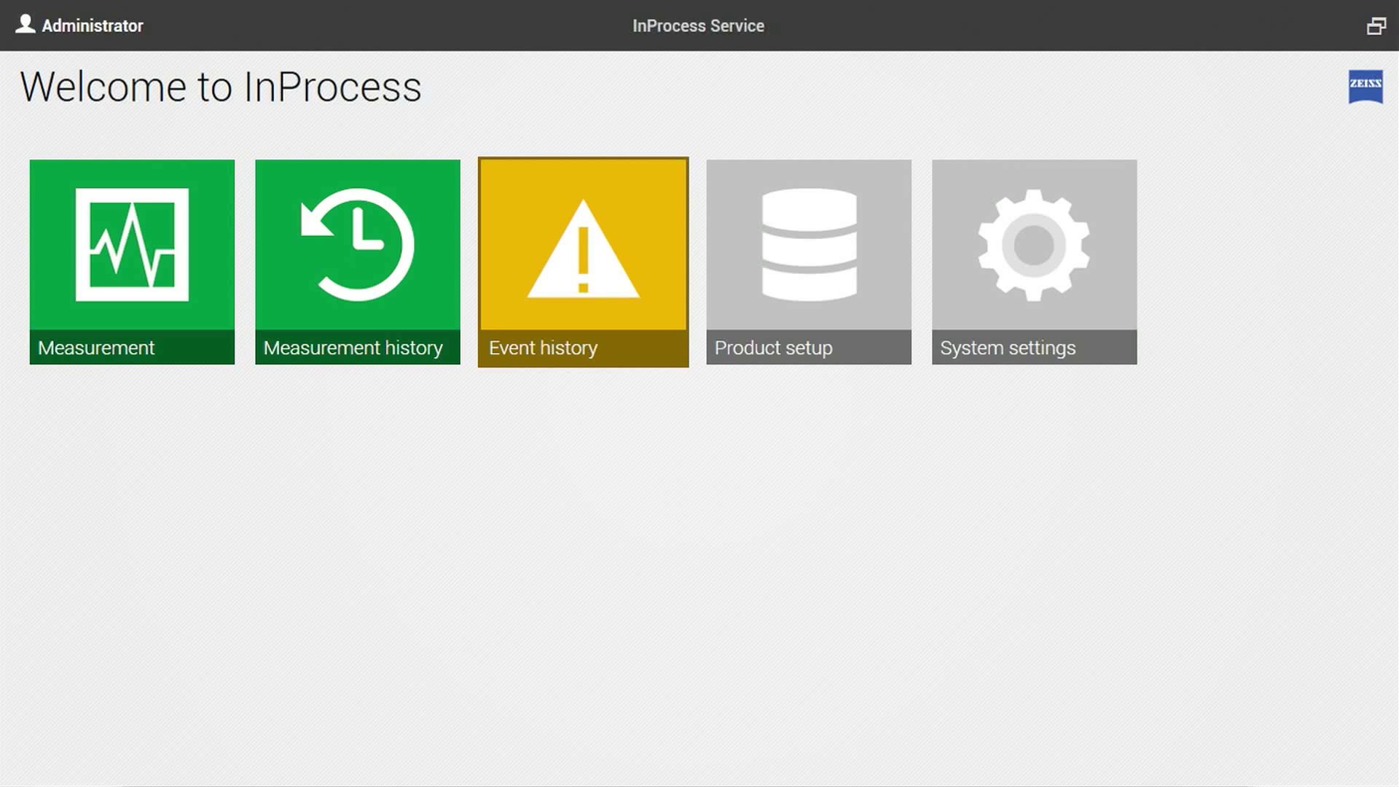
mouse_move(807, 263)
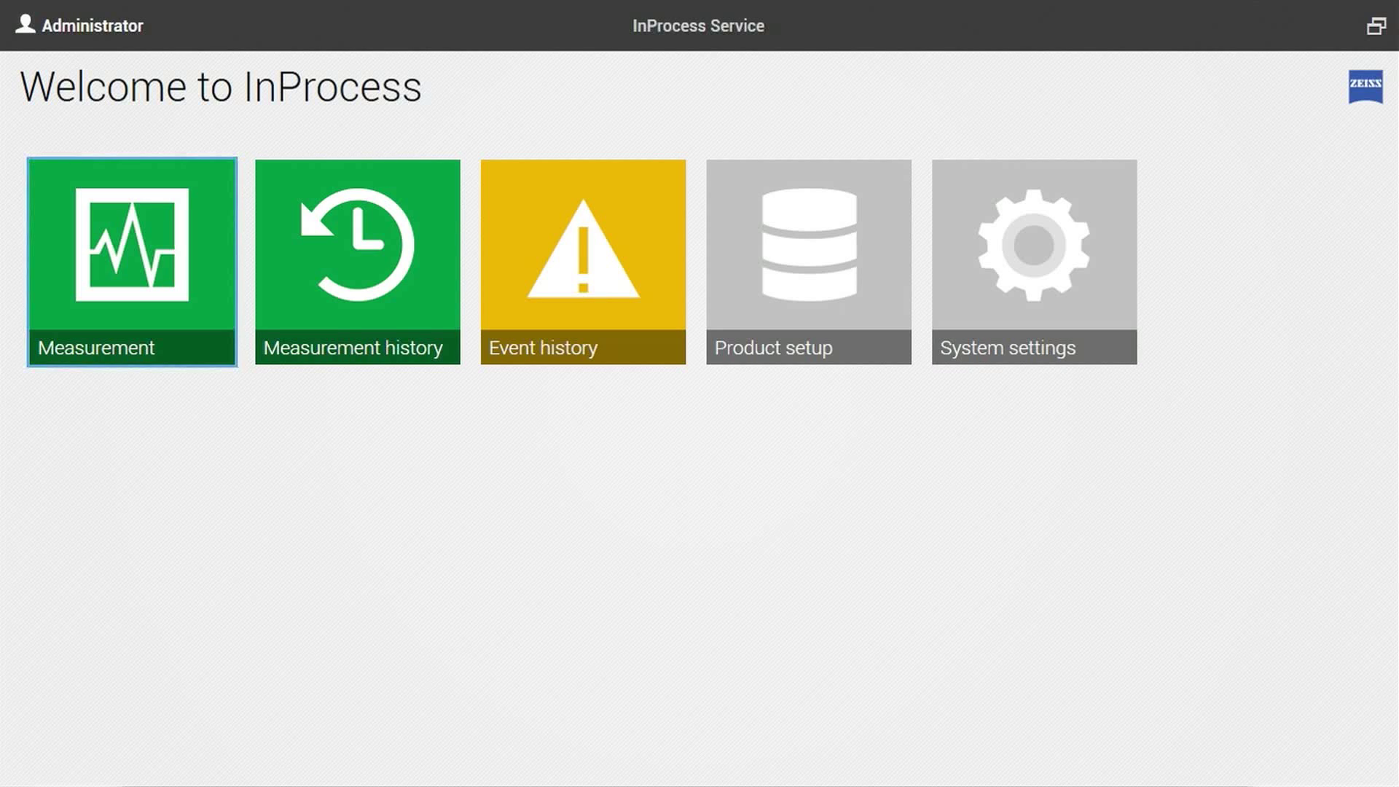
Enter the Measurement area and select the Cacao product to begin measuring.
click(130, 261)
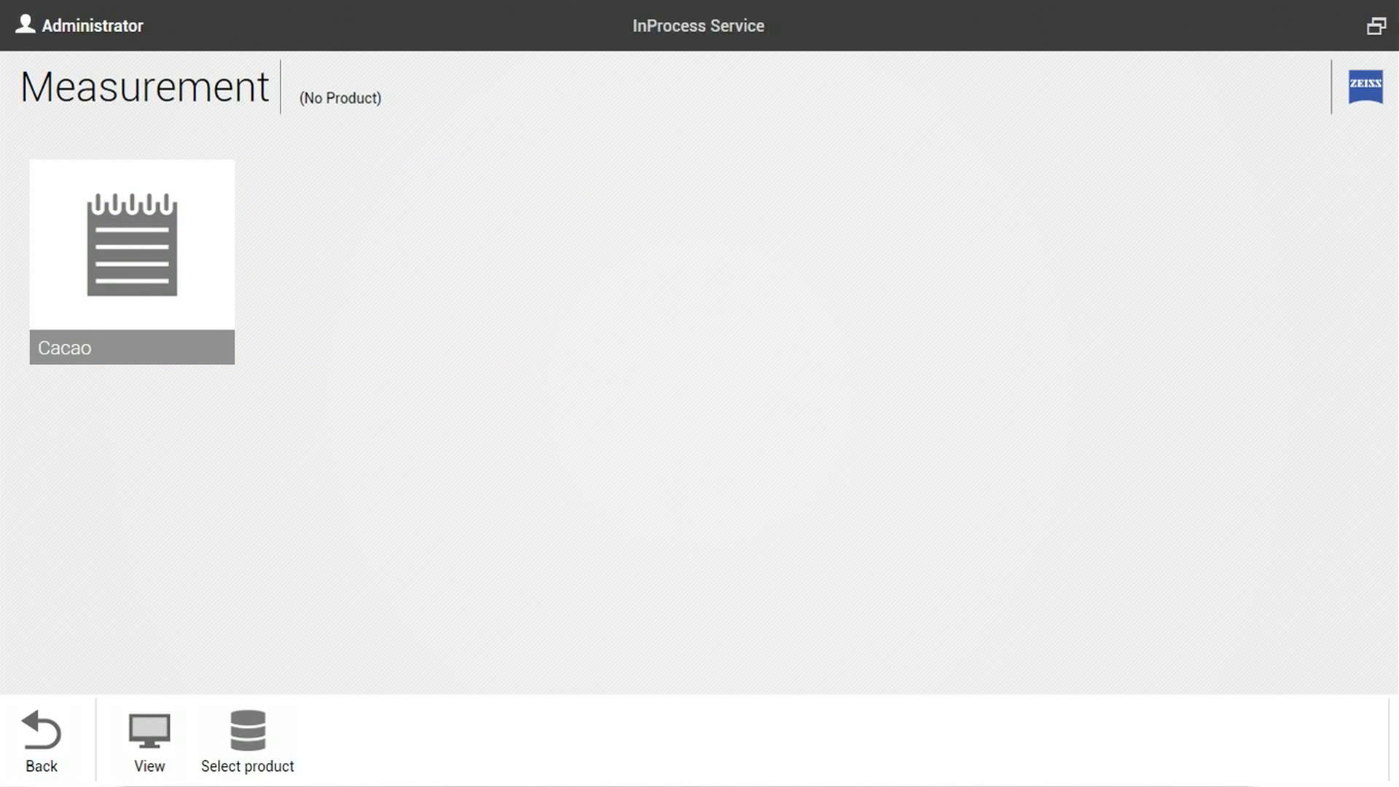
click(132, 248)
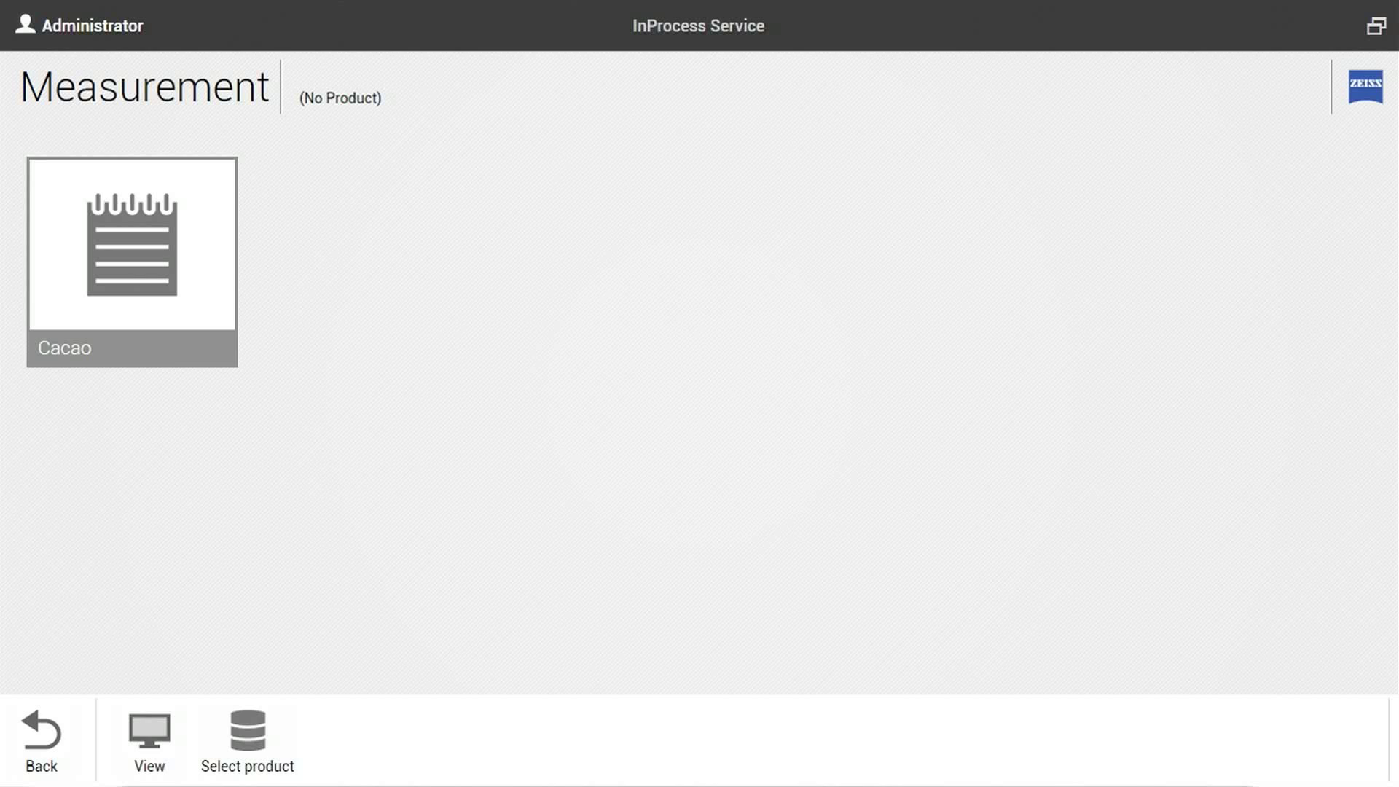
click(131, 261)
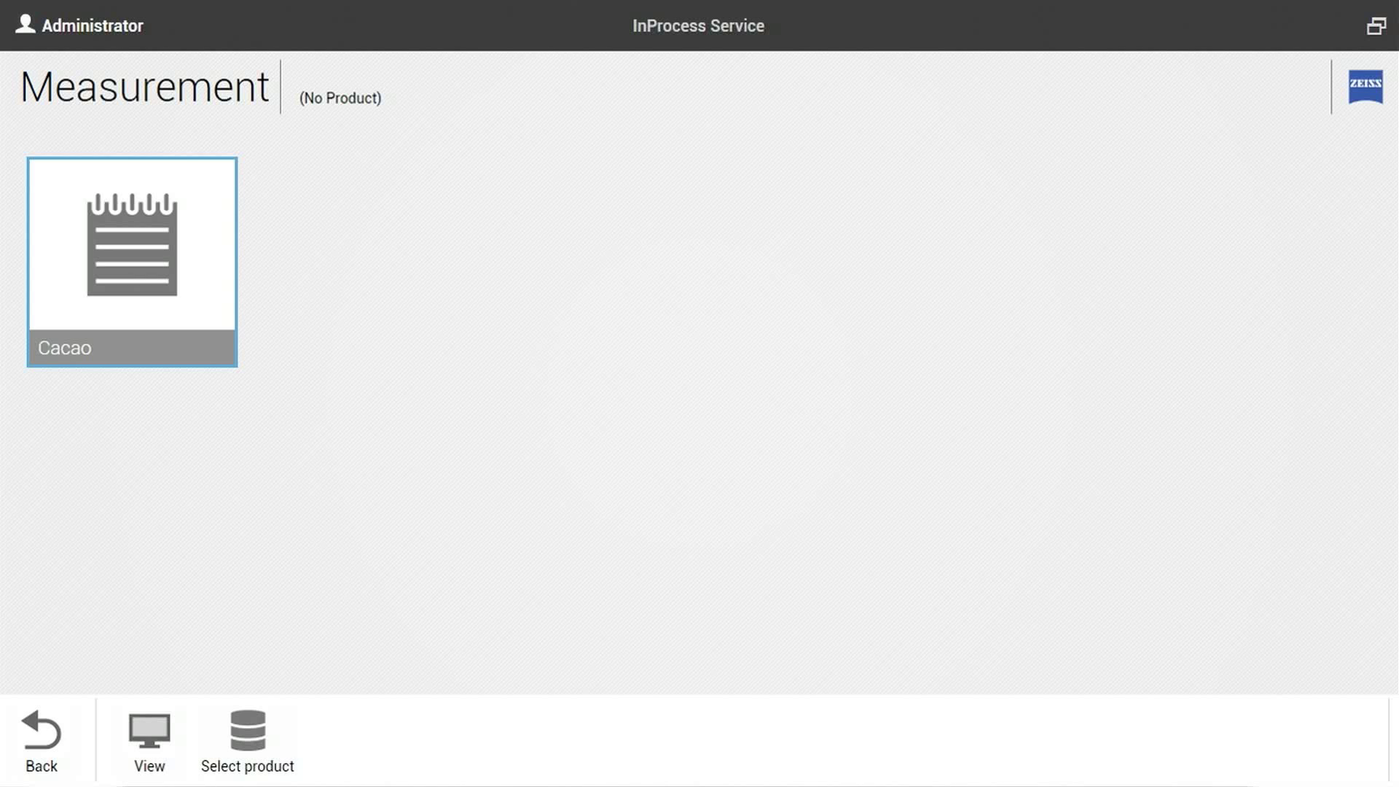